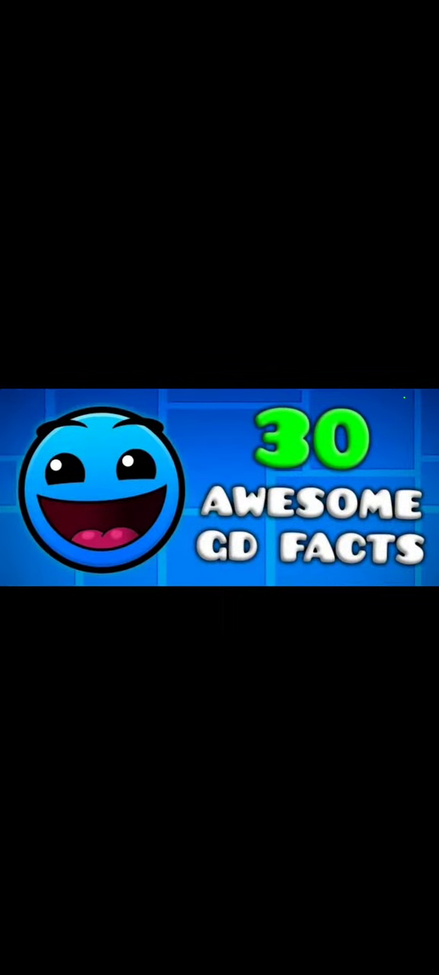
Step: Resume the facts video, then submit the vault code 'shoppings'
left_click(219, 488)
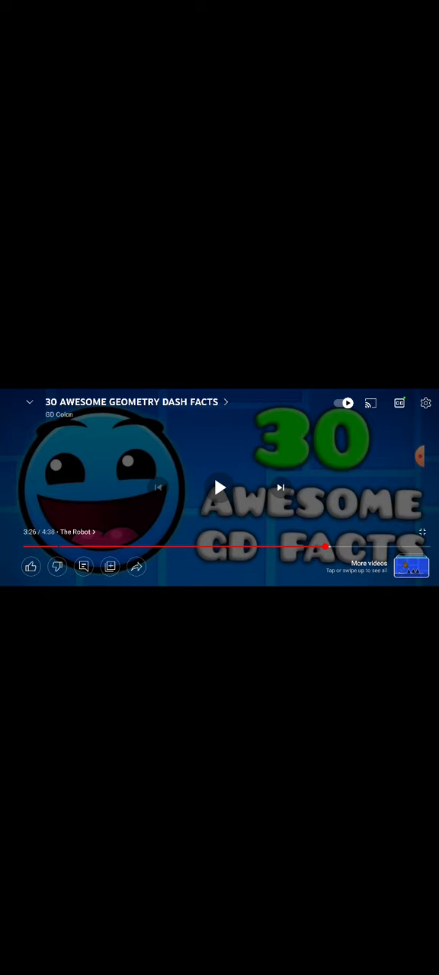
left_click(220, 488)
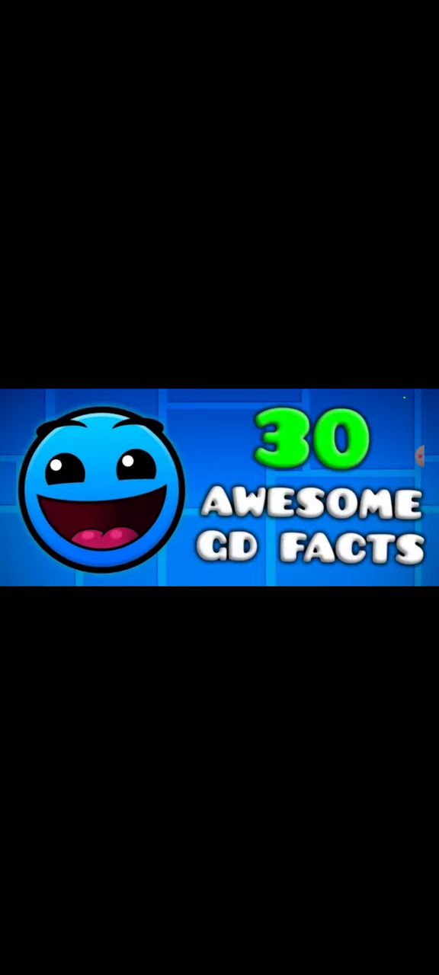
left_click(220, 487)
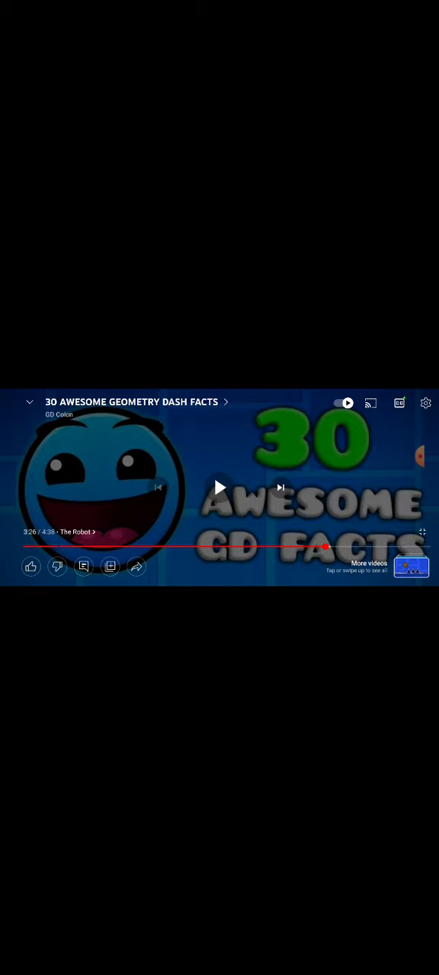
left_click(220, 487)
type("shoppings")
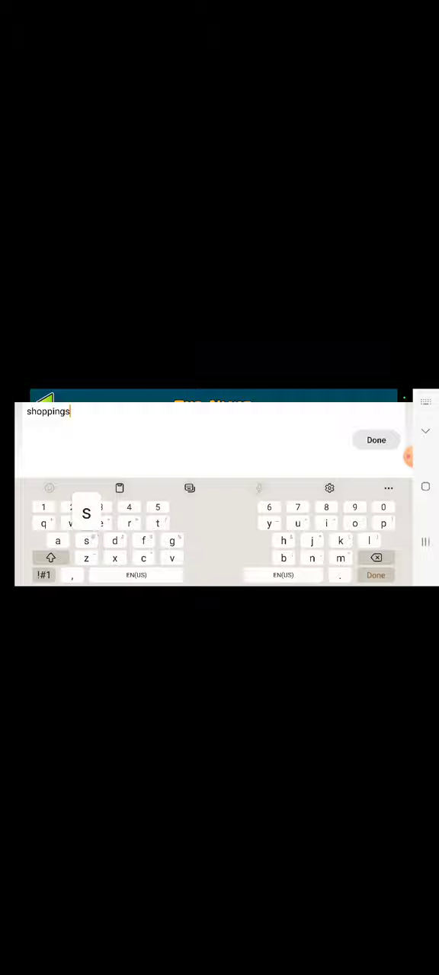
left_click(375, 440)
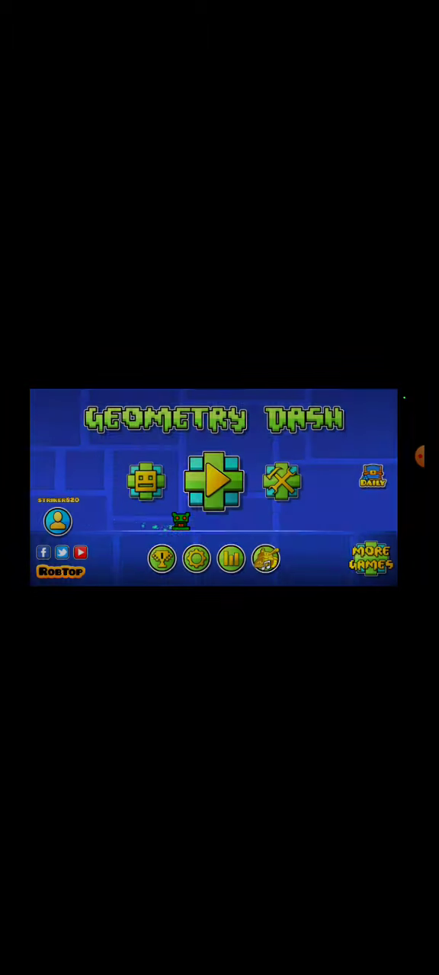
Step: Enter the Community Shop and select the 2000-orb icon on the lower shelf
left_click(216, 480)
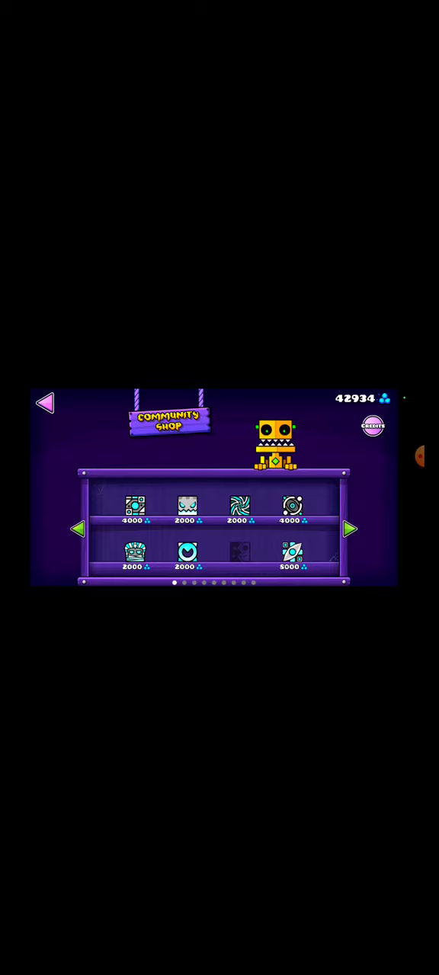
left_click(239, 506)
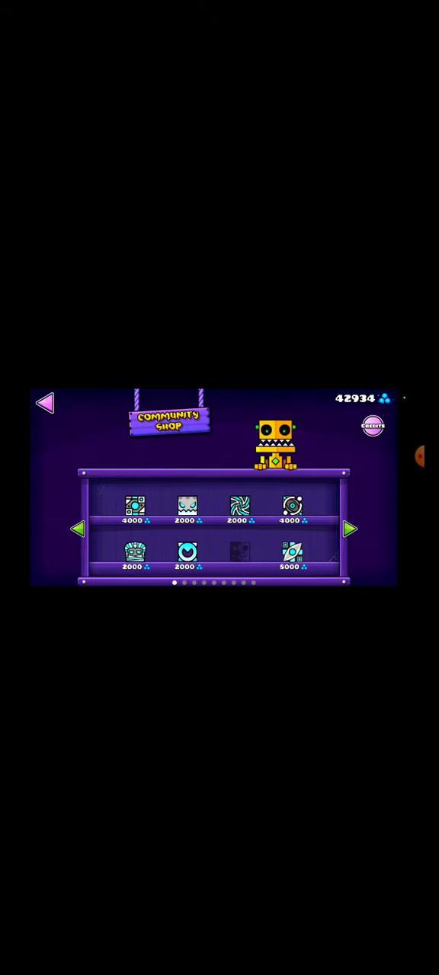
left_click(239, 505)
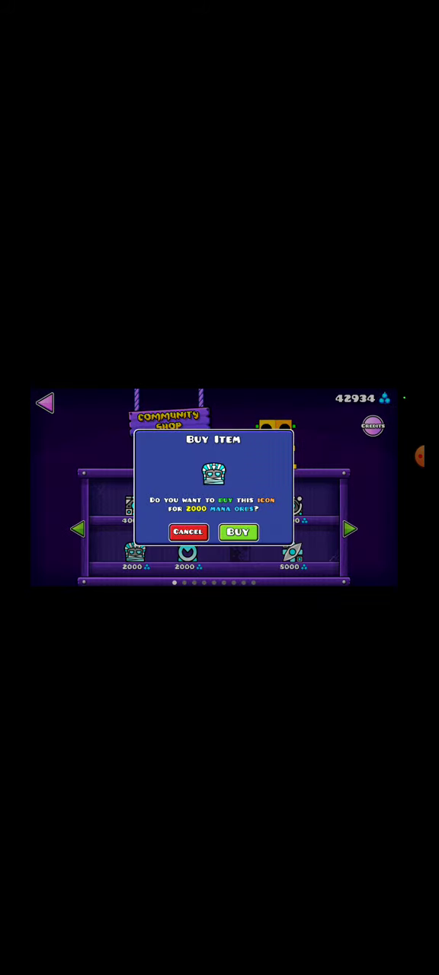
Step: Dismiss the 2000-orb Buy Item prompt and clear the overlay to view the Sale shop
left_click(238, 532)
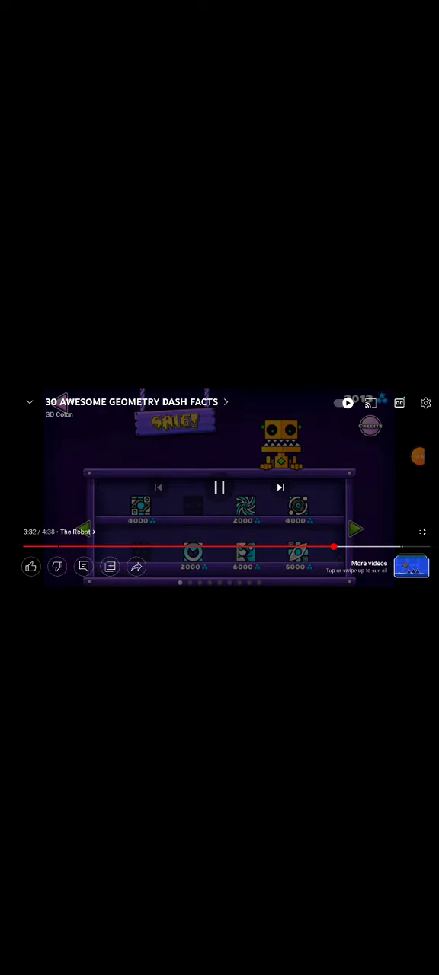
left_click(244, 505)
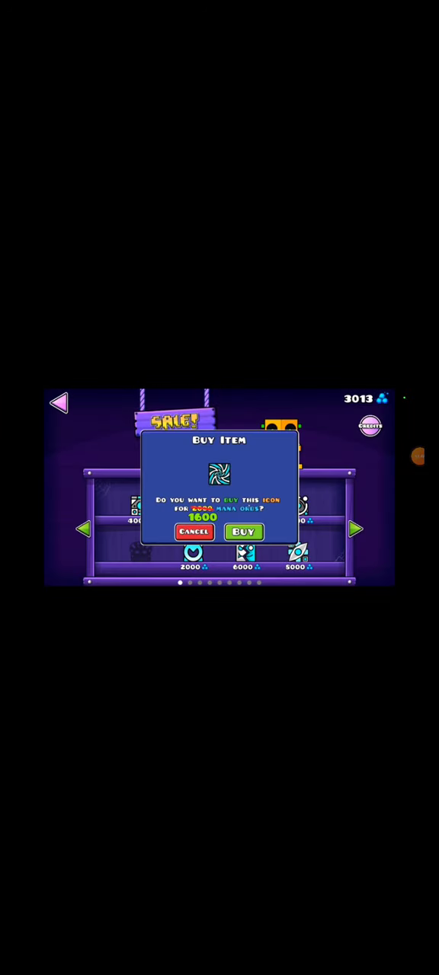